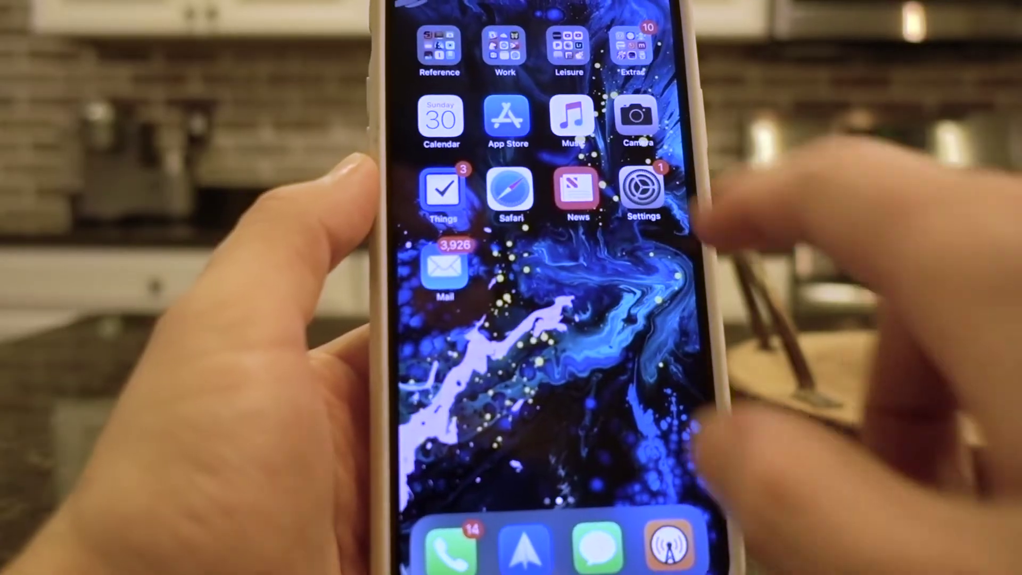
Launch Settings from the home screen to reach Passwords & Accounts.
click(642, 190)
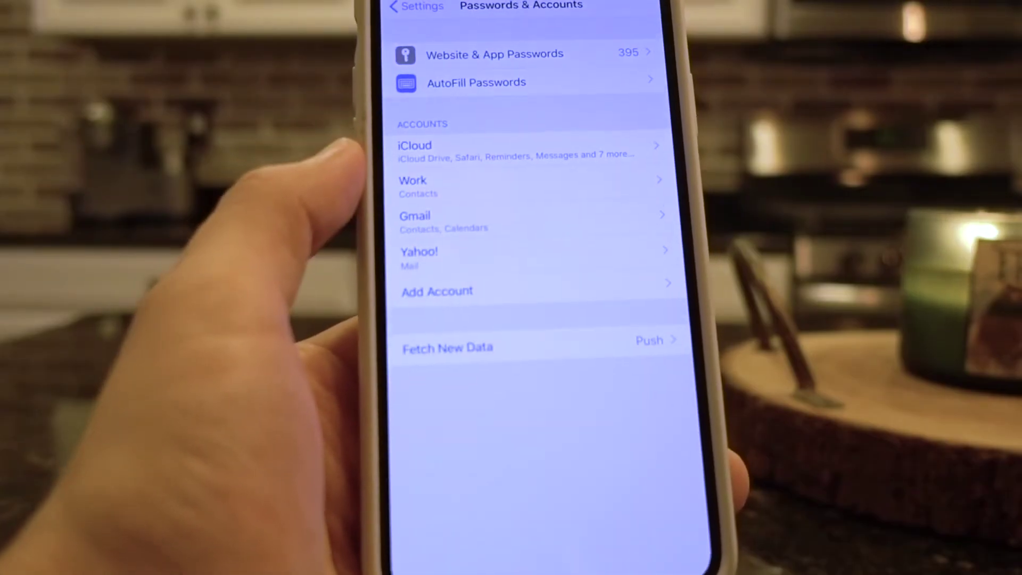
click(419, 256)
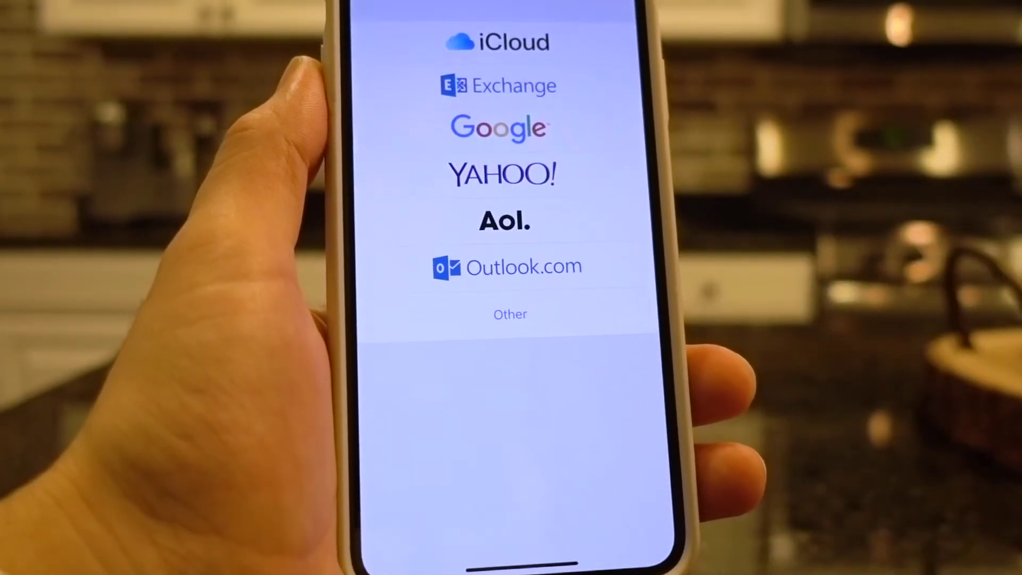
Choose Yahoo! as the provider for the account being re-added.
click(502, 175)
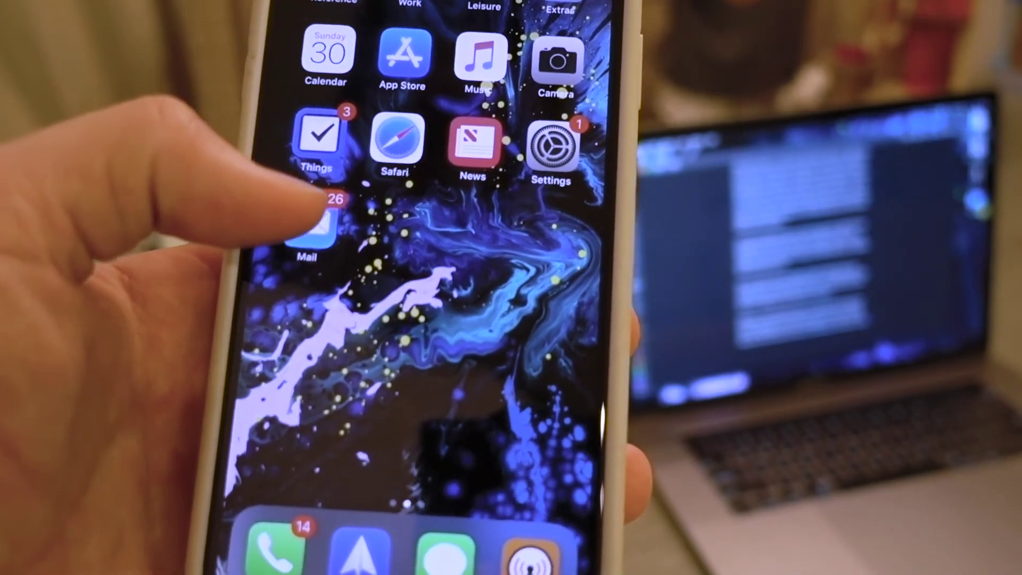
Launch Mail and scroll the inbox to confirm Yahoo messages are loading.
click(317, 231)
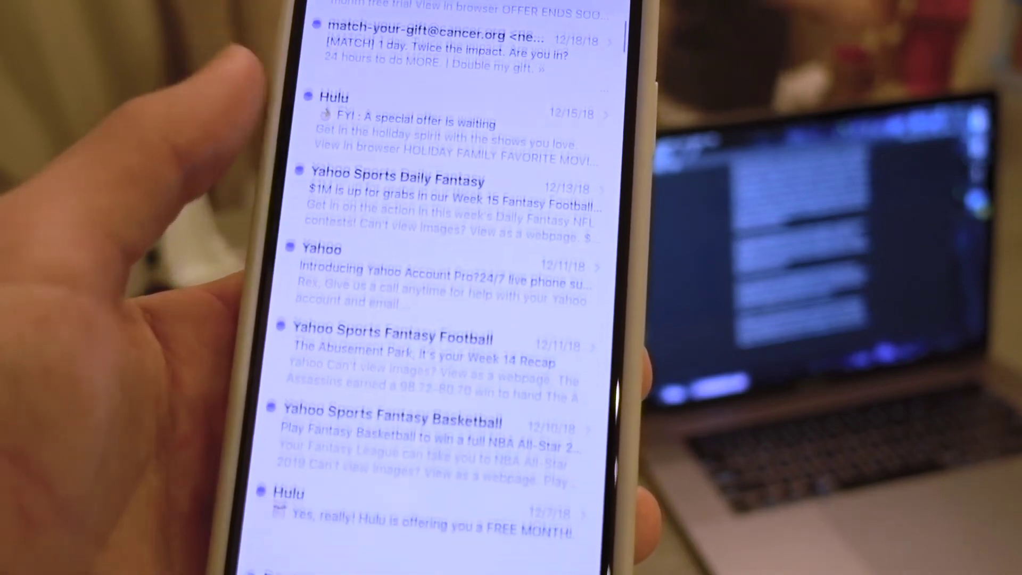
scroll(down, 3)
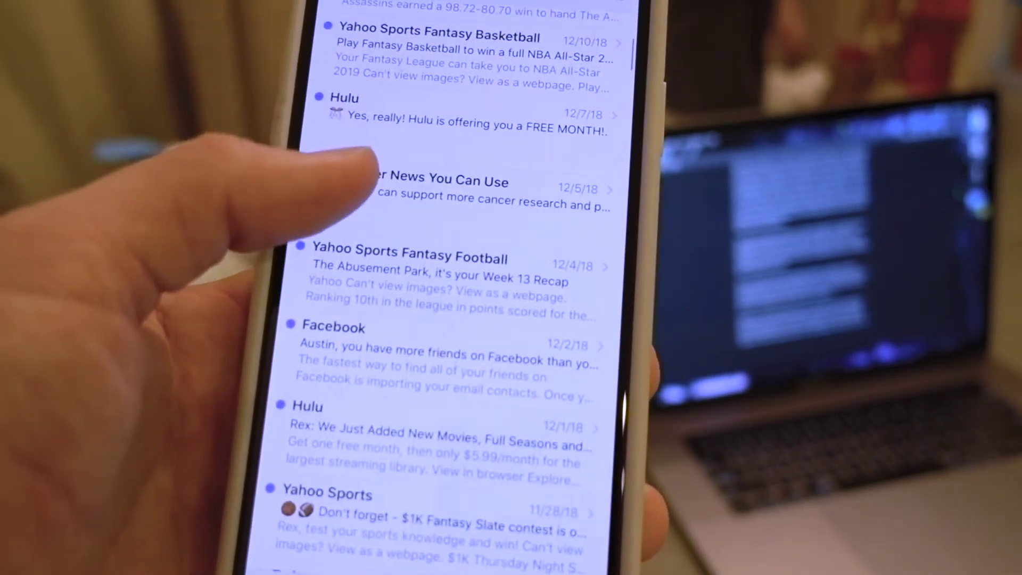